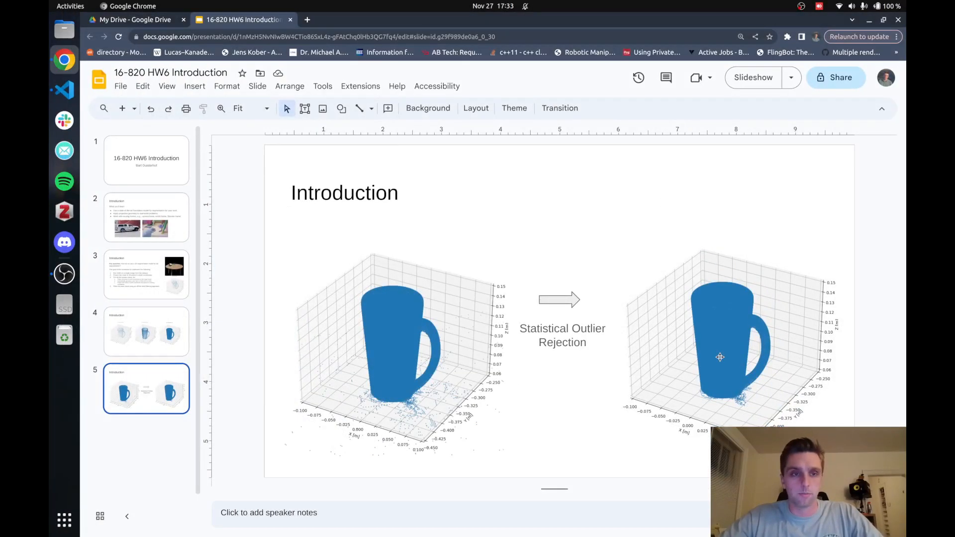
Bring VS Code forward and launch HW6.ipynb in Colab via its 'Open in Colab' badge
{"action": "left_click", "coordinate": [64, 91]}
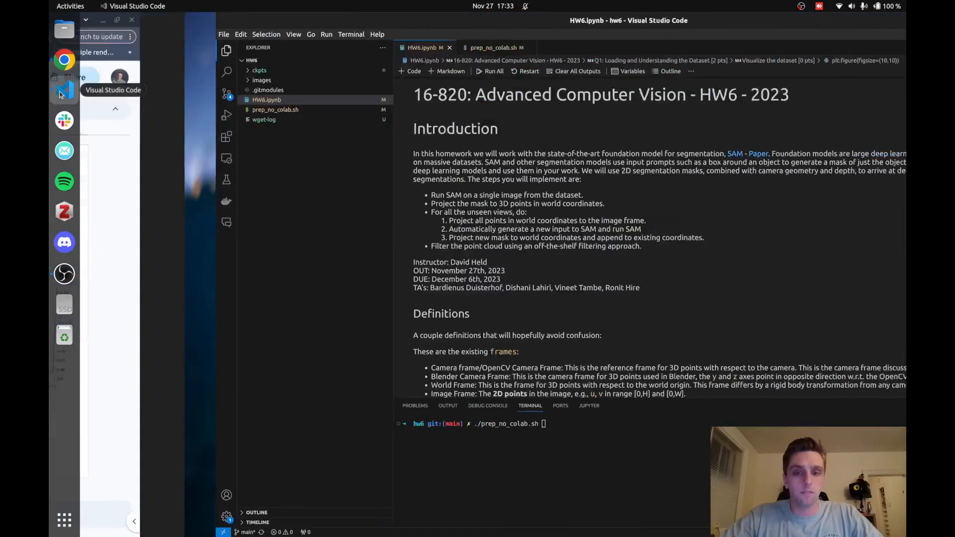
{"action": "left_click", "coordinate": [63, 91]}
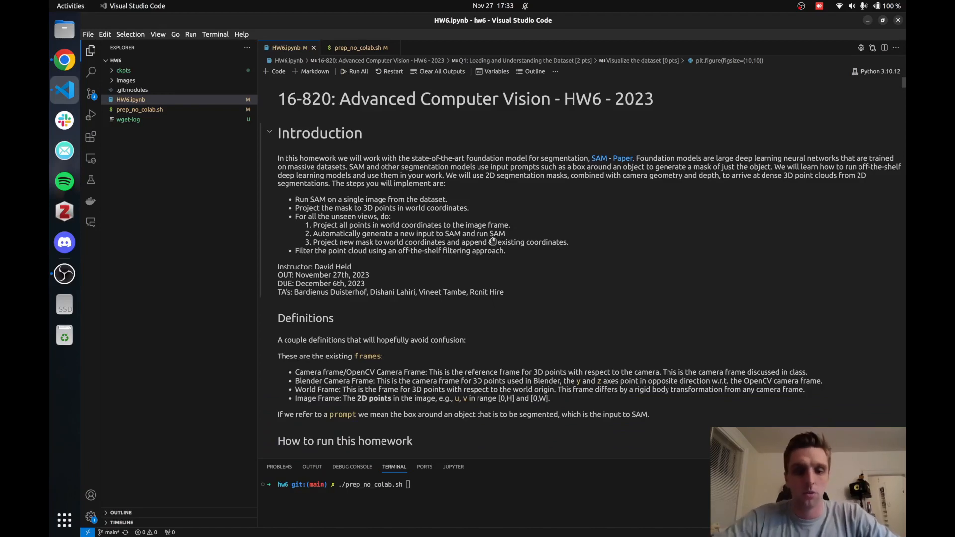
{"action": "scroll", "scroll_direction": "down", "scroll_amount": 3}
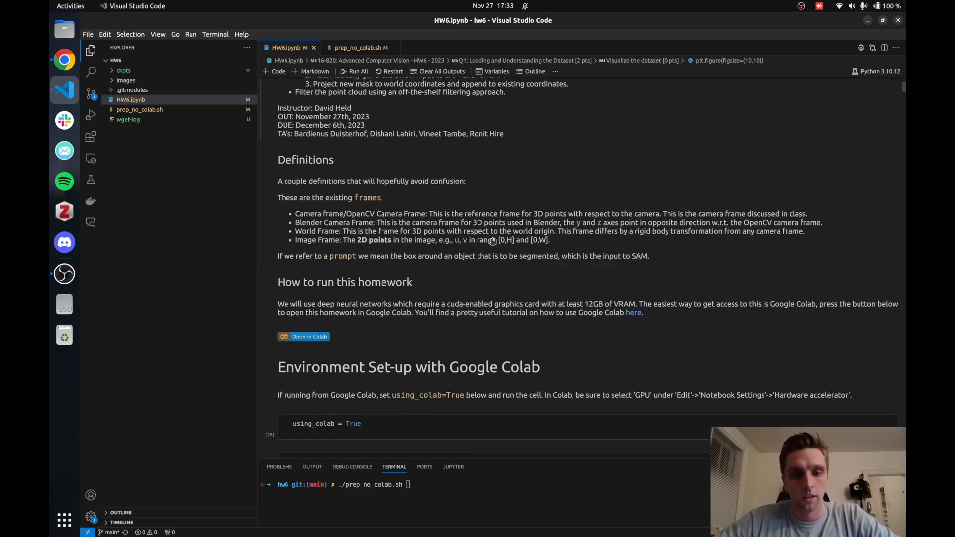
{"action": "left_click", "coordinate": [303, 336]}
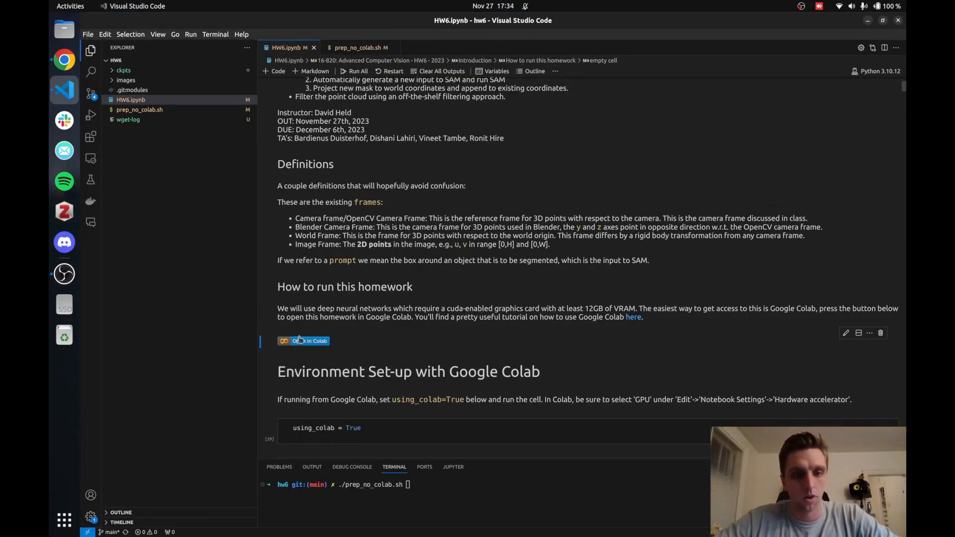
{"action": "left_click", "coordinate": [303, 340]}
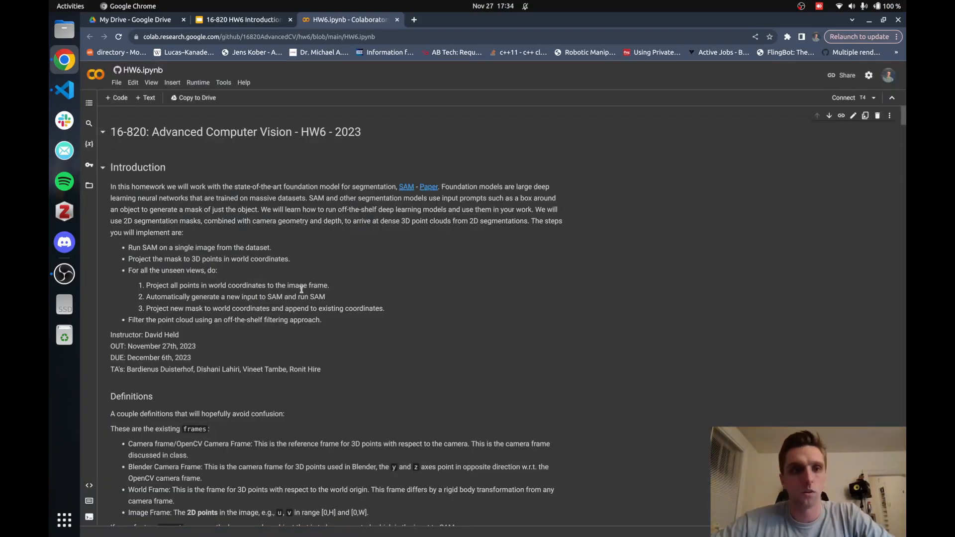
{"action": "scroll", "scroll_direction": "down", "scroll_amount": 3}
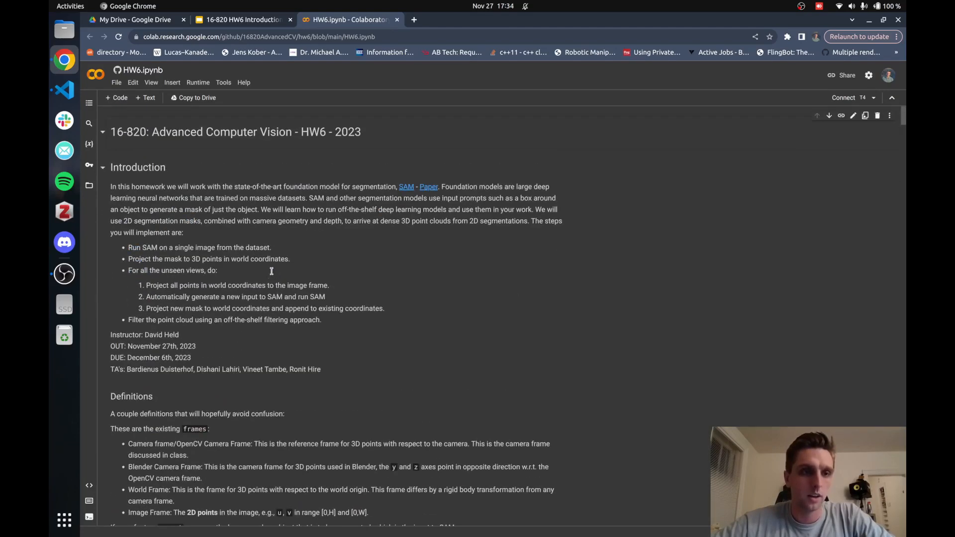
{"action": "scroll", "scroll_direction": "down", "scroll_amount": 3}
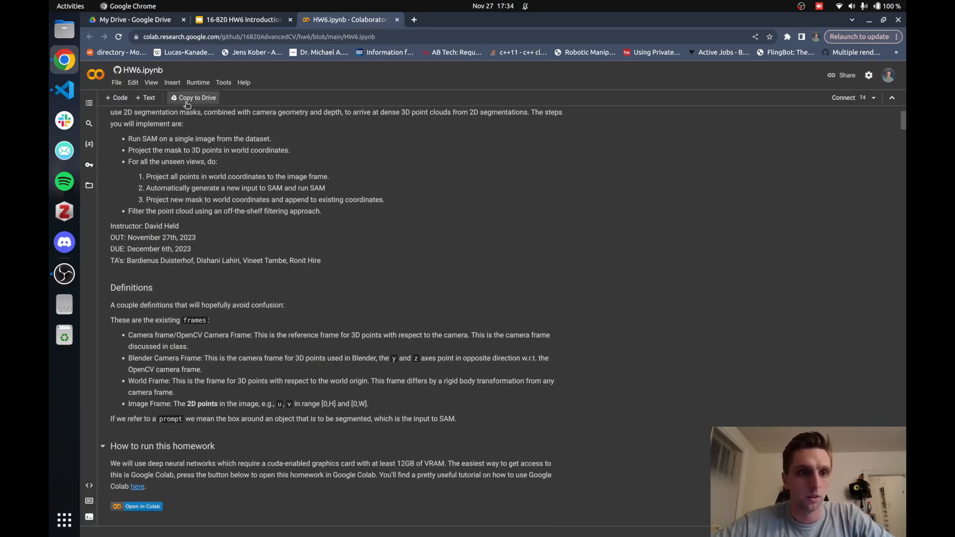
{"action": "scroll", "scroll_direction": "down", "scroll_amount": 3}
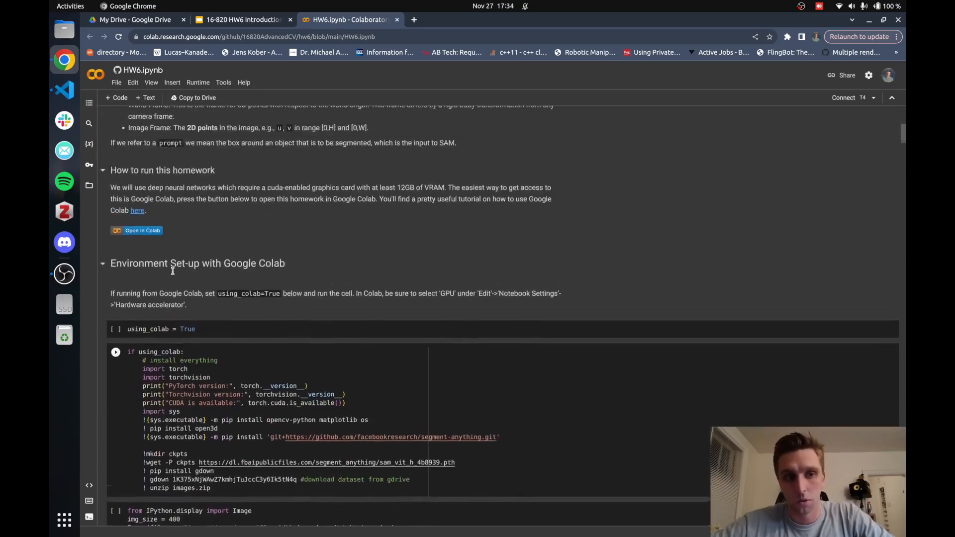
{"action": "scroll", "scroll_direction": "up", "scroll_amount": 3}
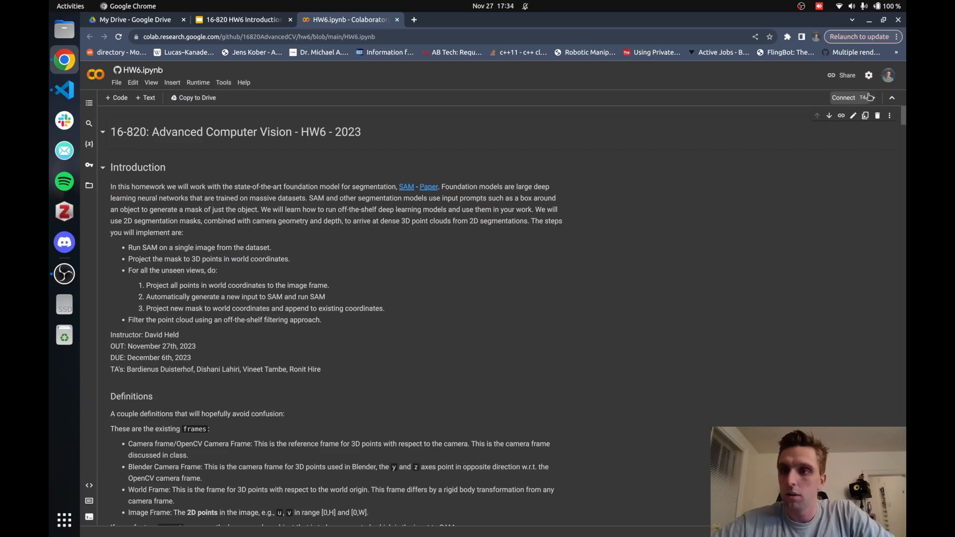
Connect the notebook to a Python 3 runtime with the T4 GPU accelerator saved
{"action": "left_click", "coordinate": [851, 97]}
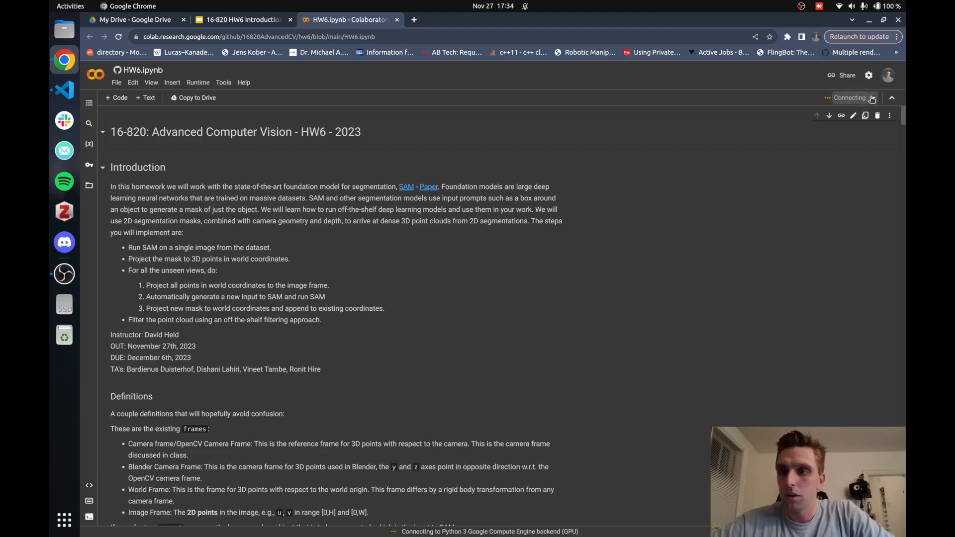
{"action": "left_click", "coordinate": [872, 98]}
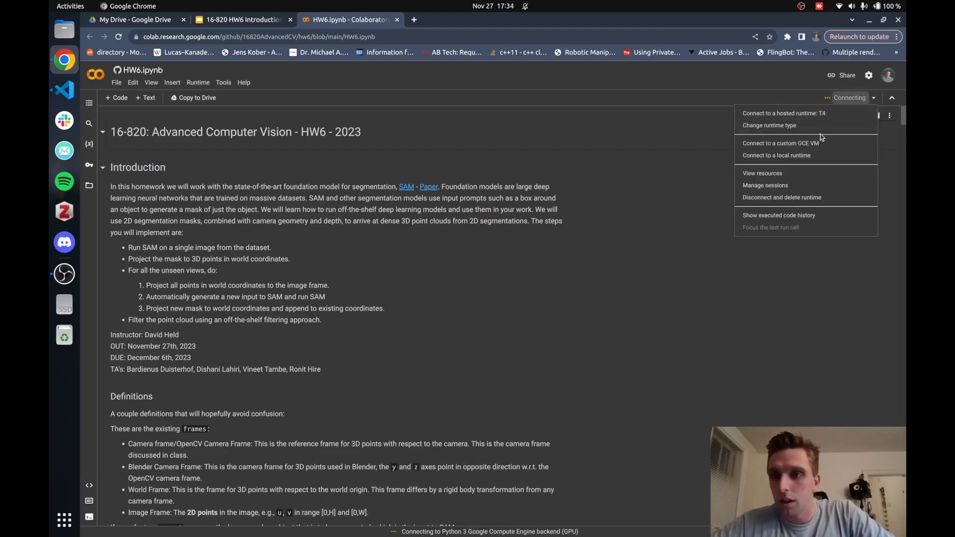
{"action": "left_click", "coordinate": [768, 126]}
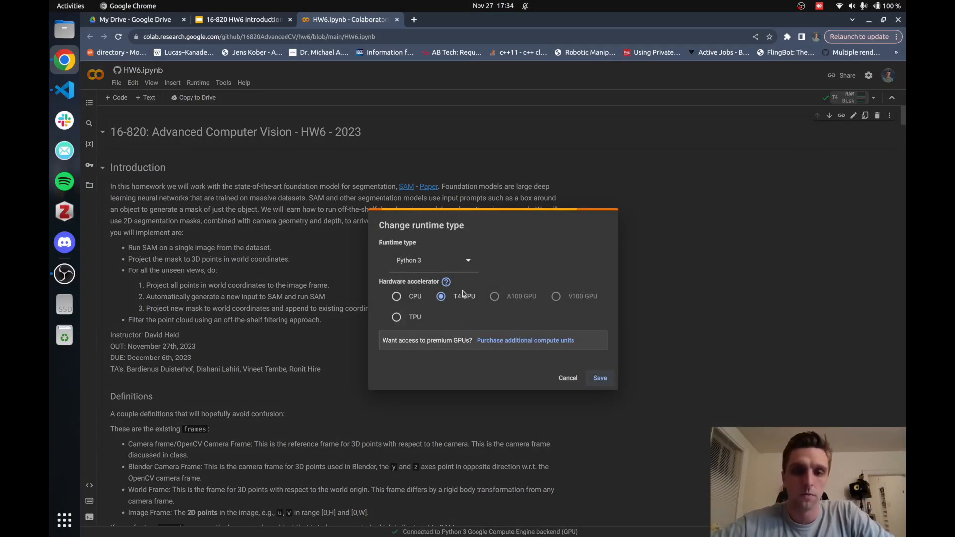
{"action": "mouse_move", "coordinate": [590, 379]}
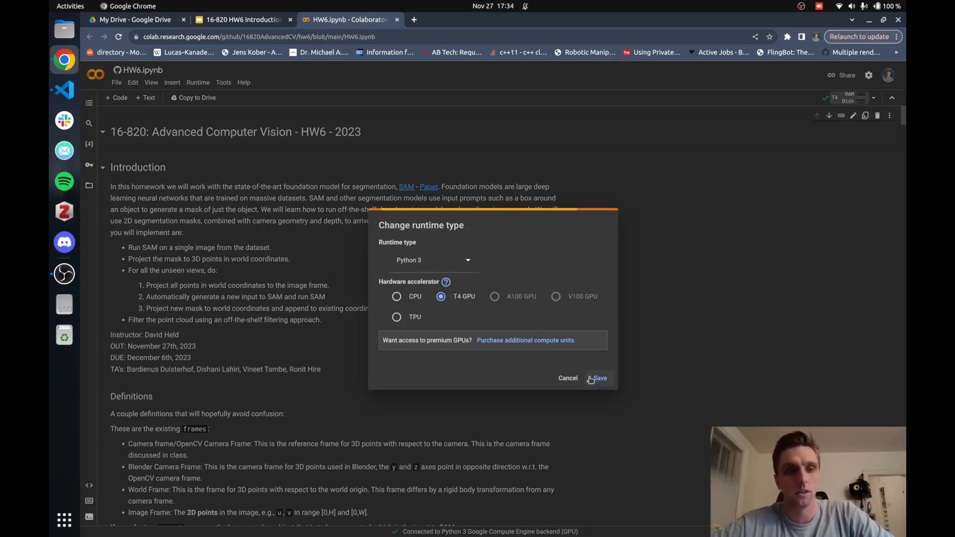
{"action": "left_click", "coordinate": [599, 378]}
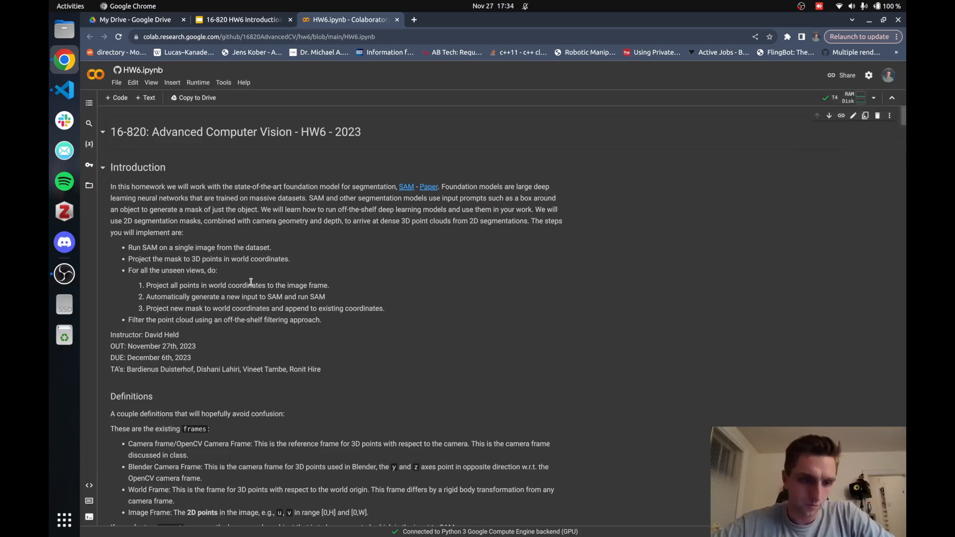
{"action": "scroll", "scroll_direction": "down", "scroll_amount": 3}
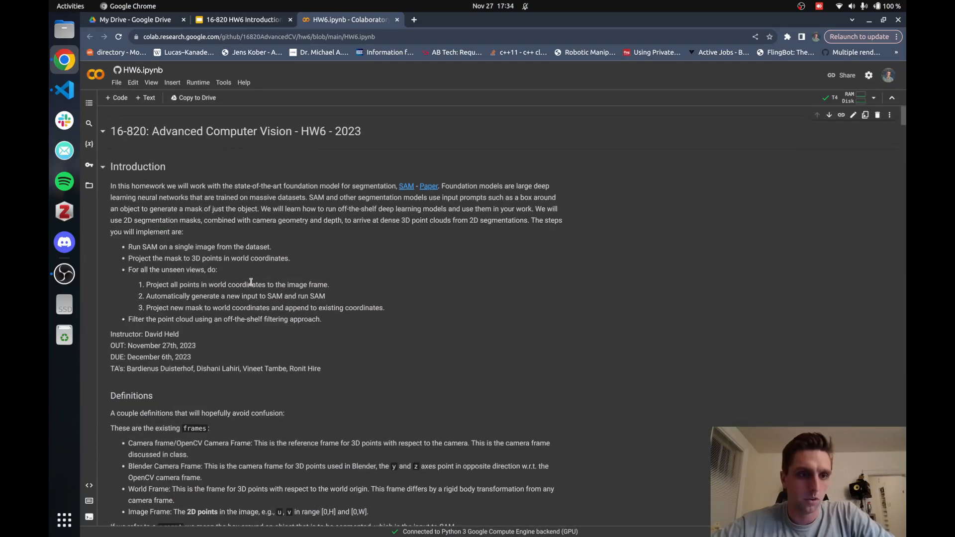
{"action": "scroll", "scroll_direction": "down", "scroll_amount": 3}
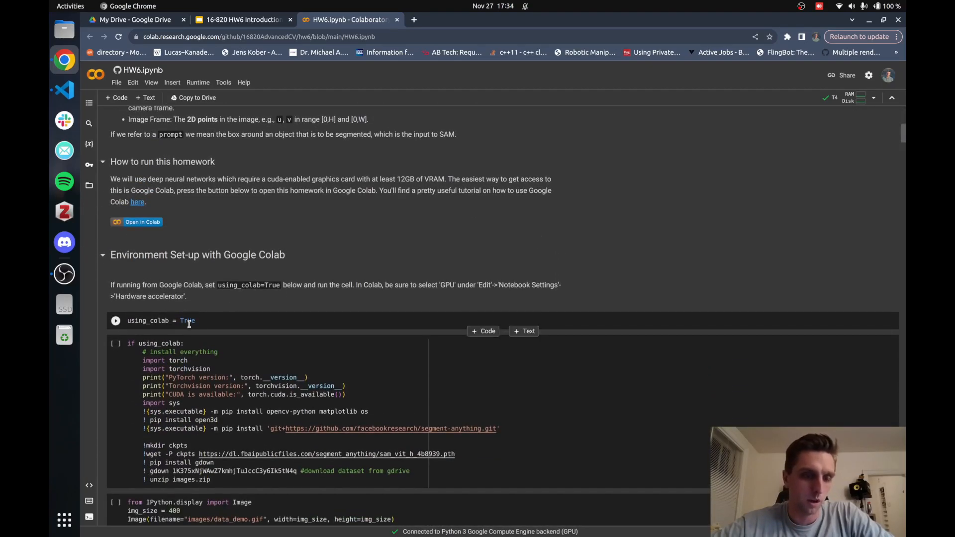
{"action": "double_click", "coordinate": [187, 321]}
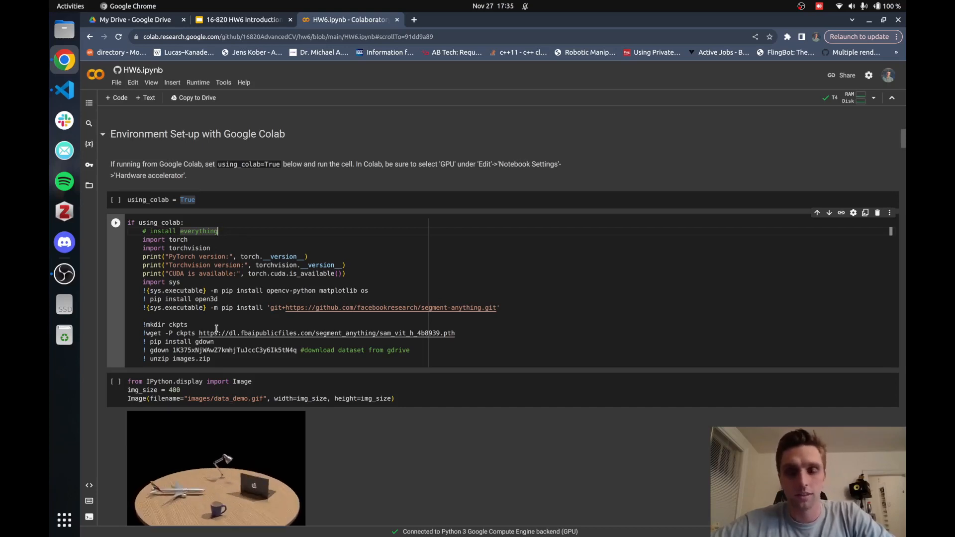
{"action": "scroll", "scroll_direction": "down", "scroll_amount": 3}
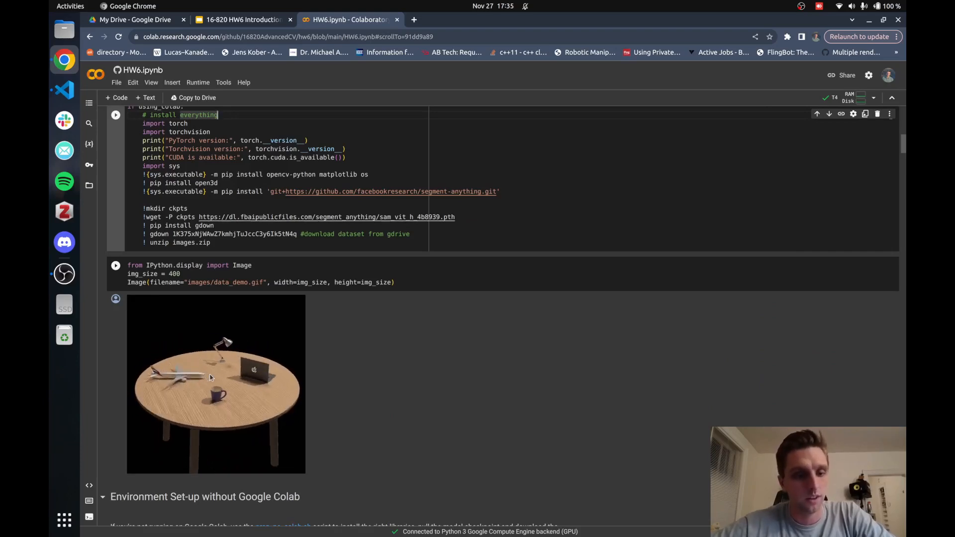
{"action": "scroll", "scroll_direction": "down", "scroll_amount": 3}
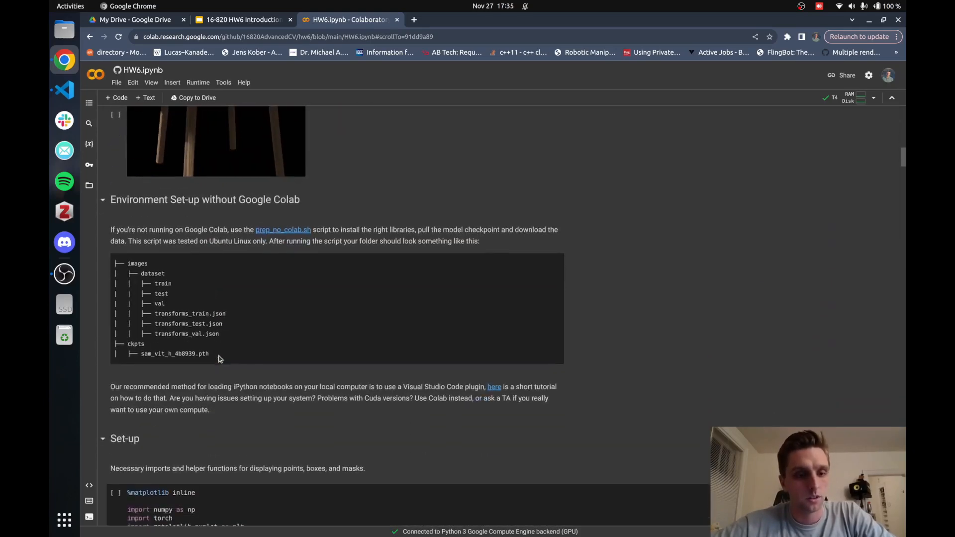
{"action": "scroll", "scroll_direction": "down", "scroll_amount": 3}
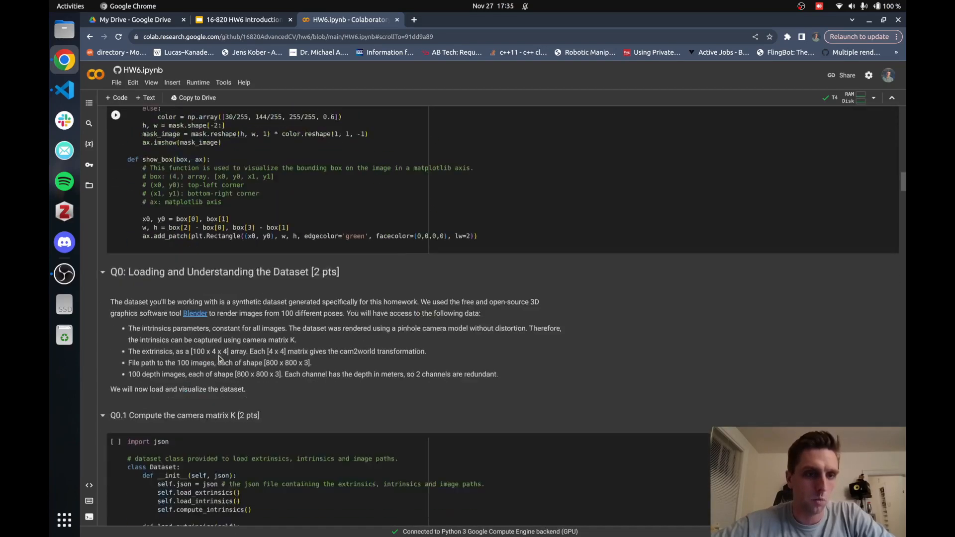
{"action": "scroll", "scroll_direction": "down", "scroll_amount": 3}
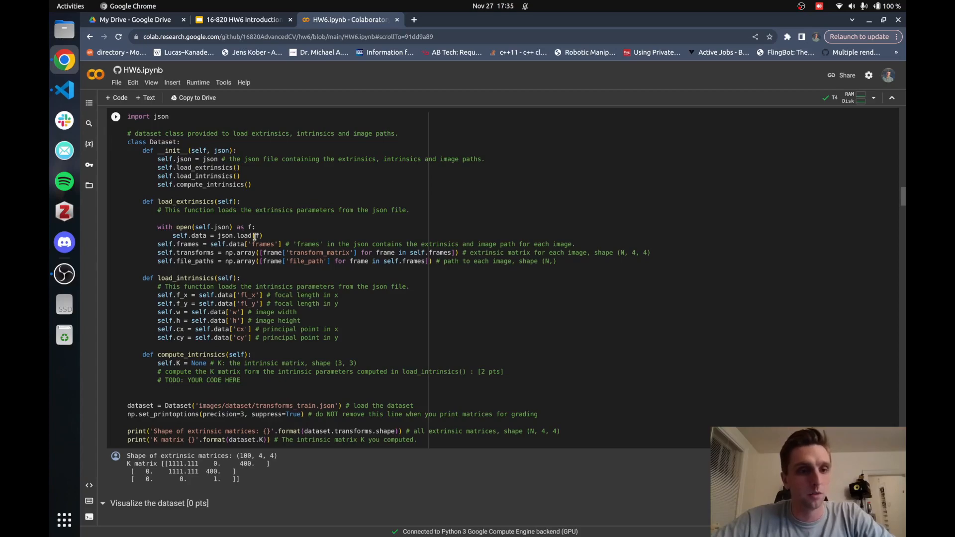
Skim the remaining sections down to the extra-credit part, then launch a terminal from the dock
{"action": "scroll", "scroll_direction": "down", "scroll_amount": 3}
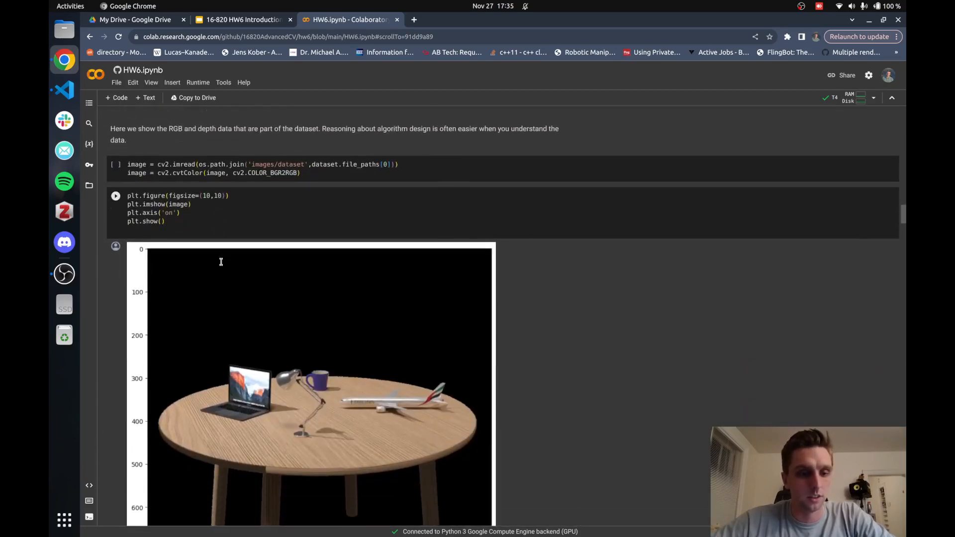
{"action": "scroll", "scroll_direction": "down", "scroll_amount": 3}
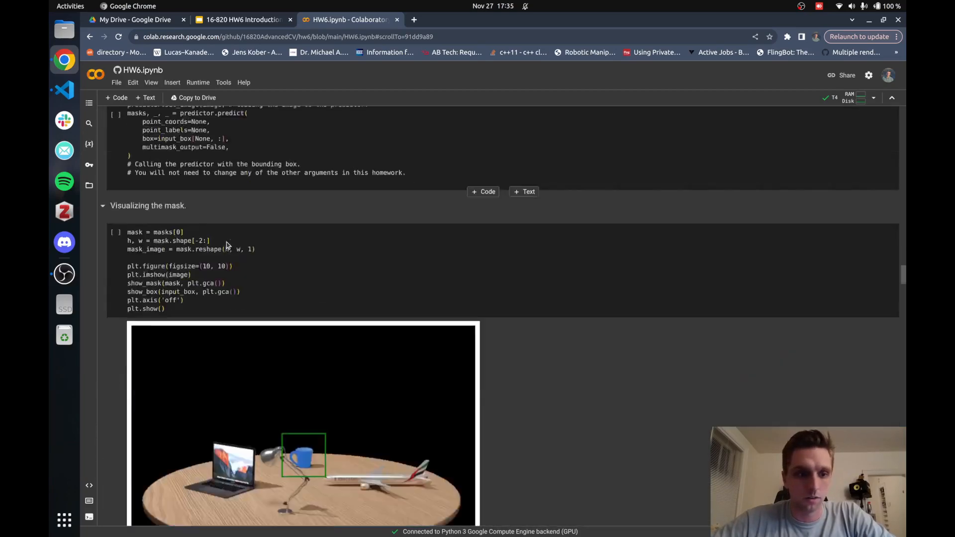
{"action": "scroll", "scroll_direction": "down", "scroll_amount": 3}
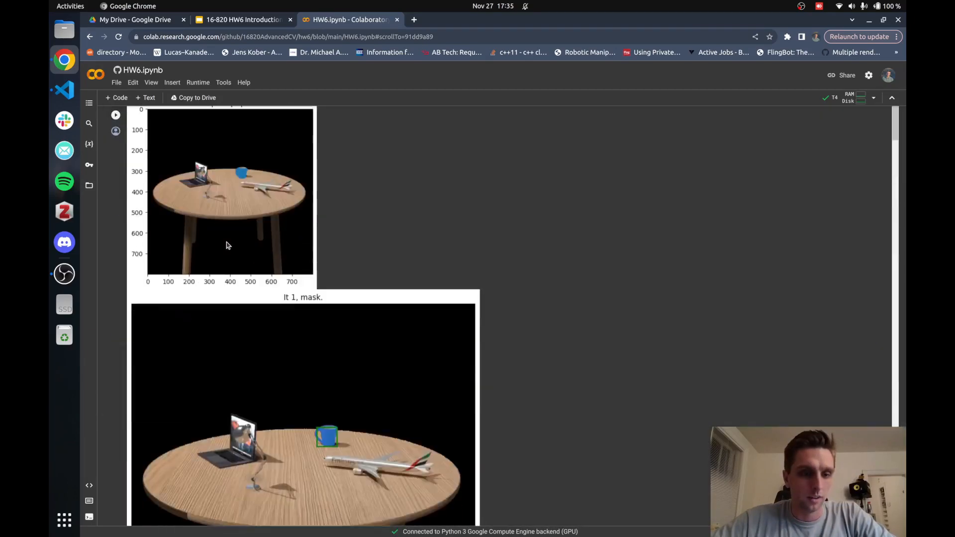
{"action": "scroll", "scroll_direction": "down", "scroll_amount": 3}
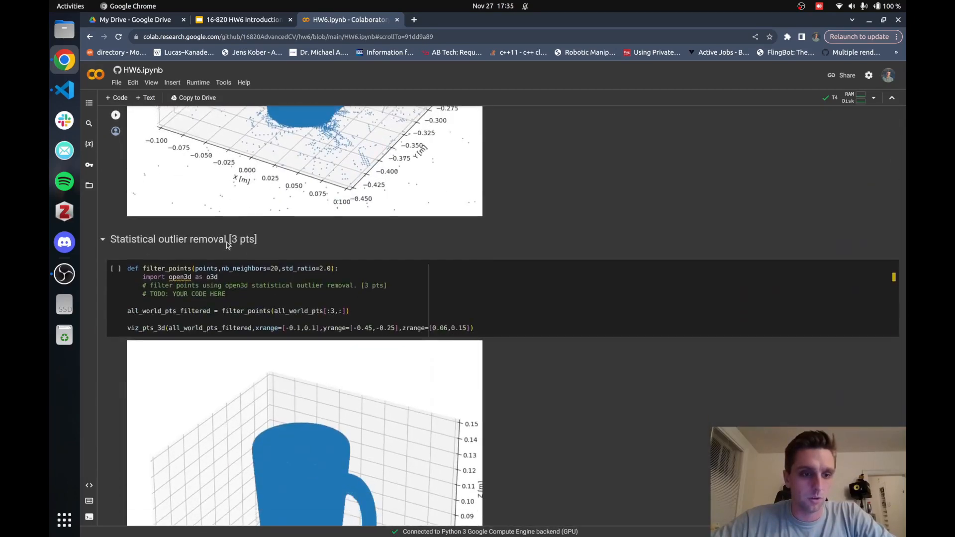
{"action": "scroll", "scroll_direction": "down", "scroll_amount": 3}
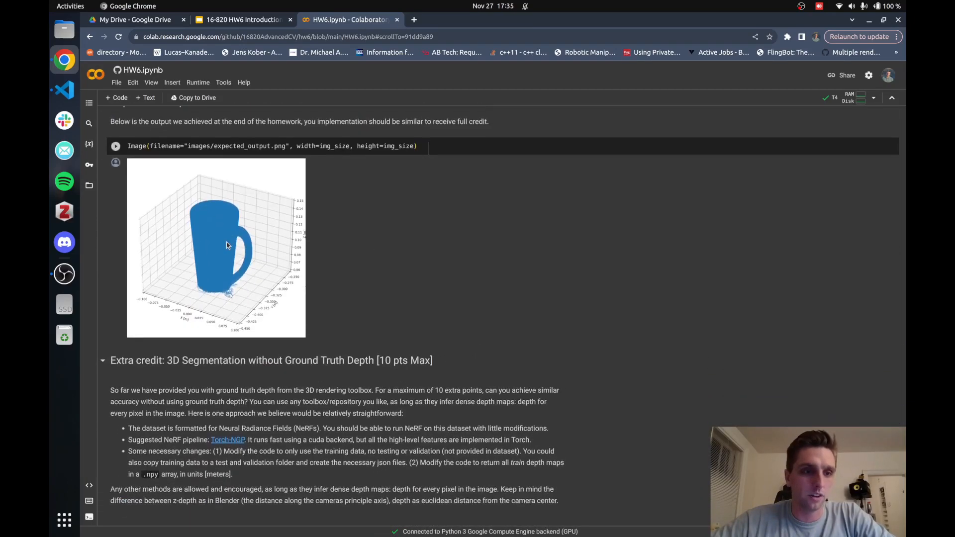
{"action": "scroll", "scroll_direction": "down", "scroll_amount": 3}
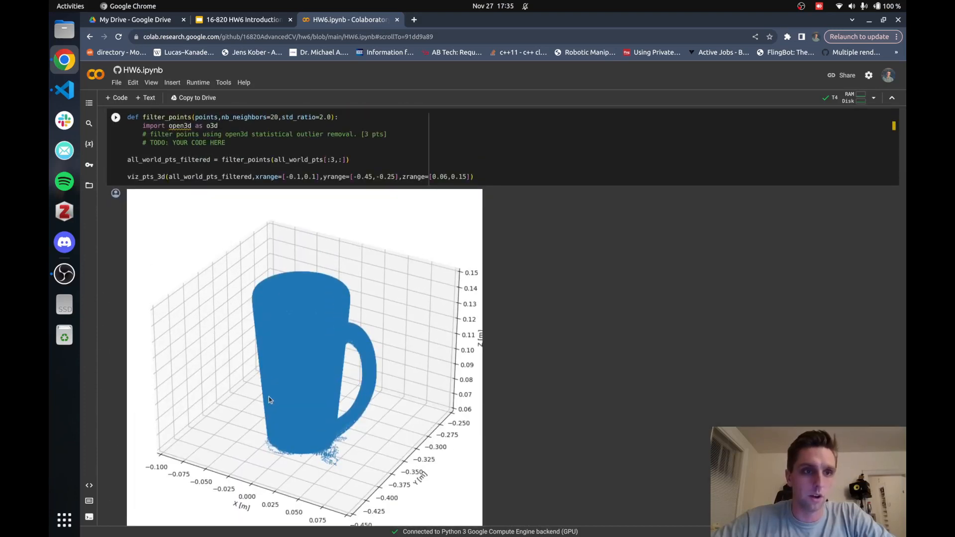
{"action": "scroll", "scroll_direction": "down", "scroll_amount": 3}
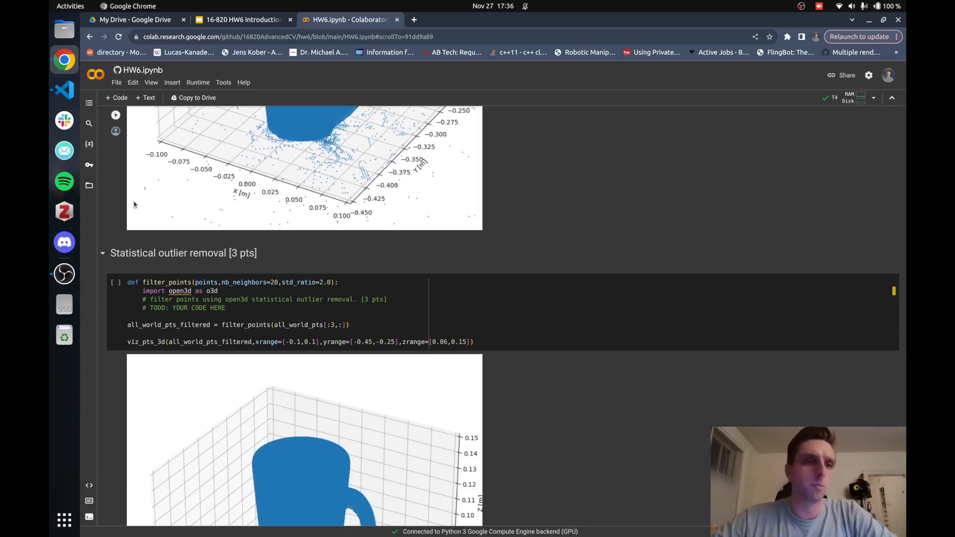
{"action": "left_click", "coordinate": [64, 90]}
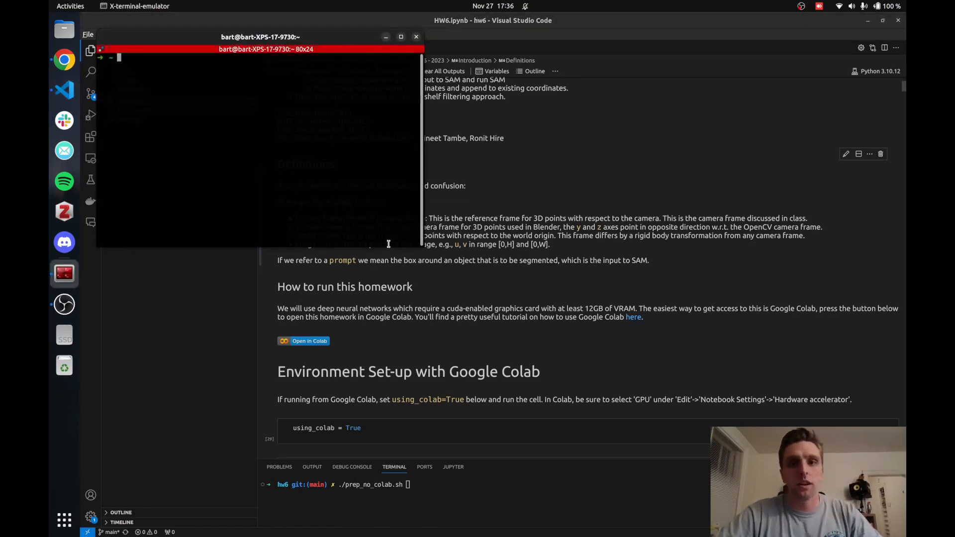
Run nvidia-smi to show the local RTX 4080 and highlight its 12 GB memory total
{"action": "type", "text": "nvidia-smi"}
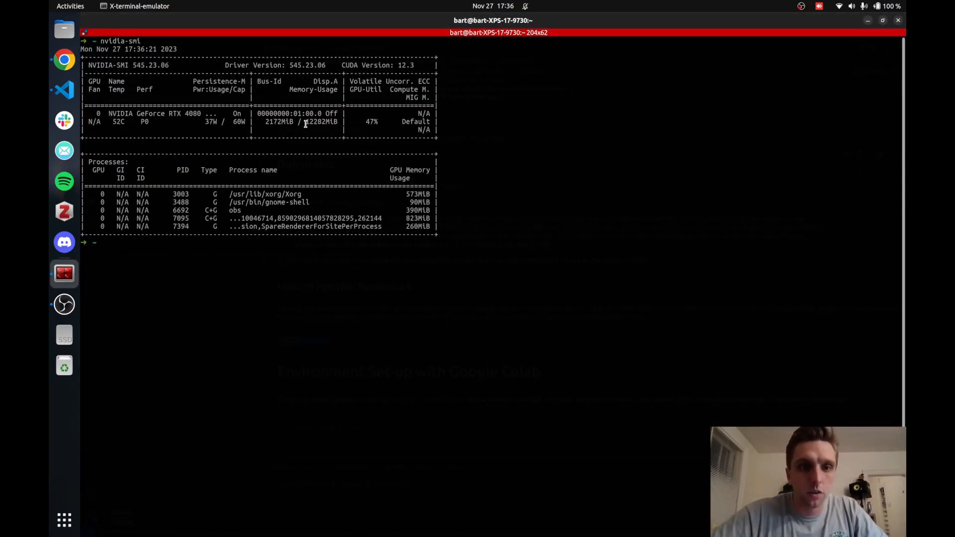
{"action": "double_click", "coordinate": [320, 121]}
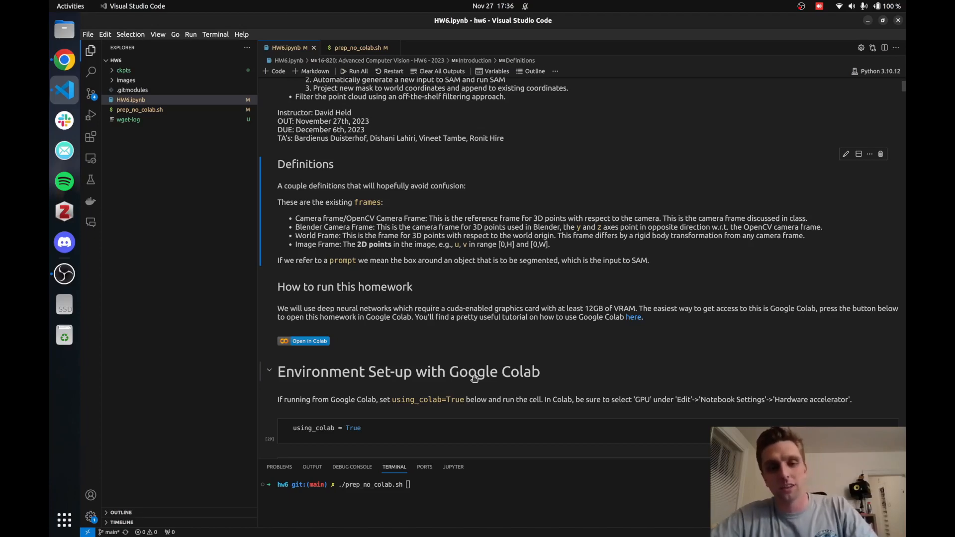
{"action": "mouse_move", "coordinate": [491, 380]}
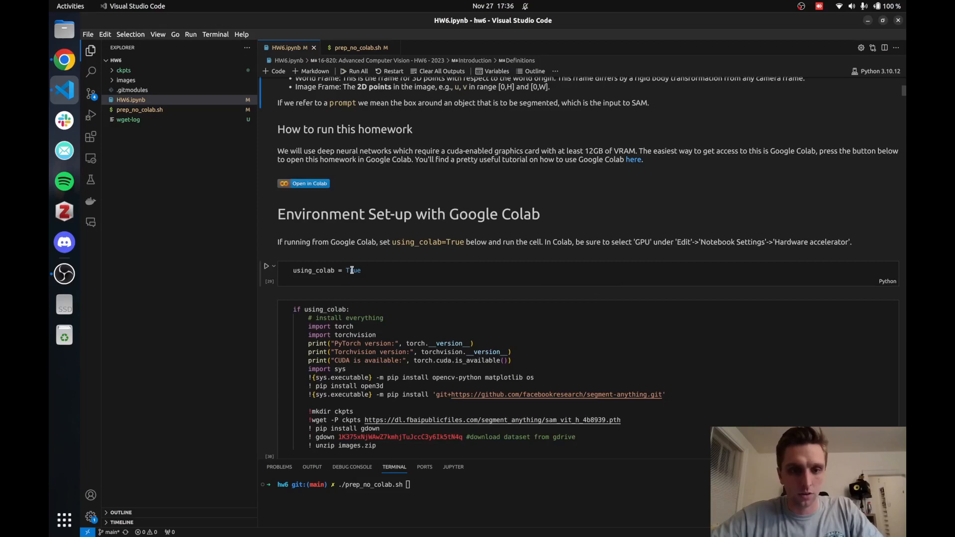
Set using_colab = False in HW6.ipynb and bring up prep_no_colab.sh, clearing the mistyped terminal command
{"action": "type", "text": "False"}
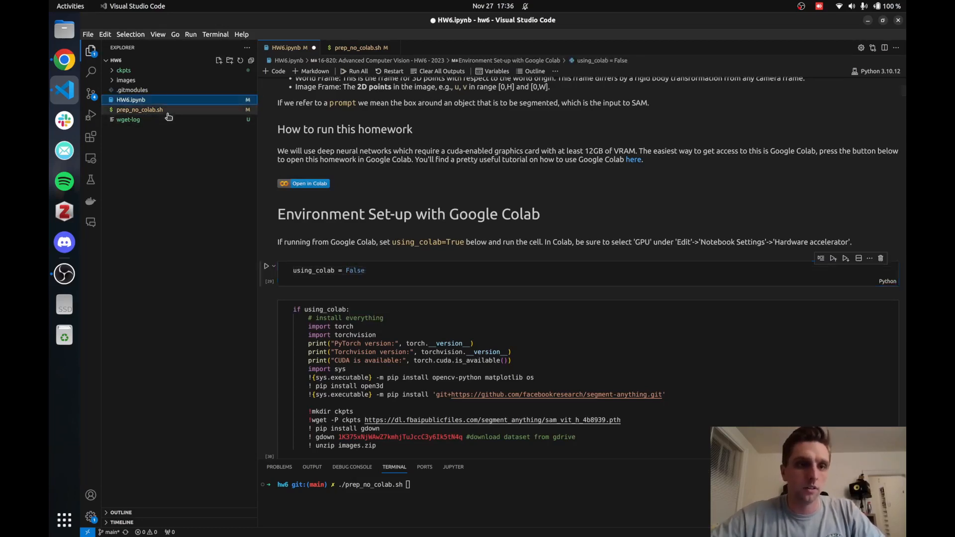
{"action": "left_click", "coordinate": [139, 109]}
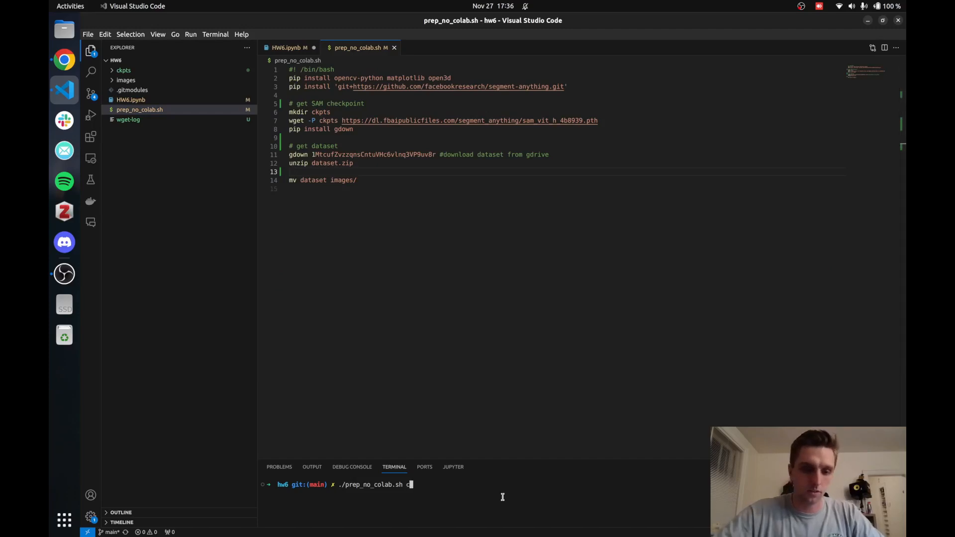
{"action": "key", "text": "Enter"}
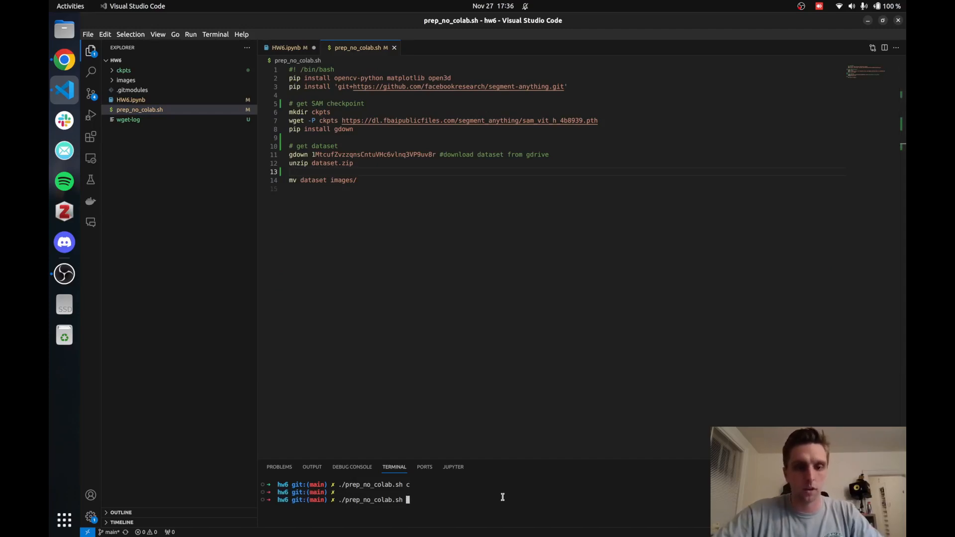